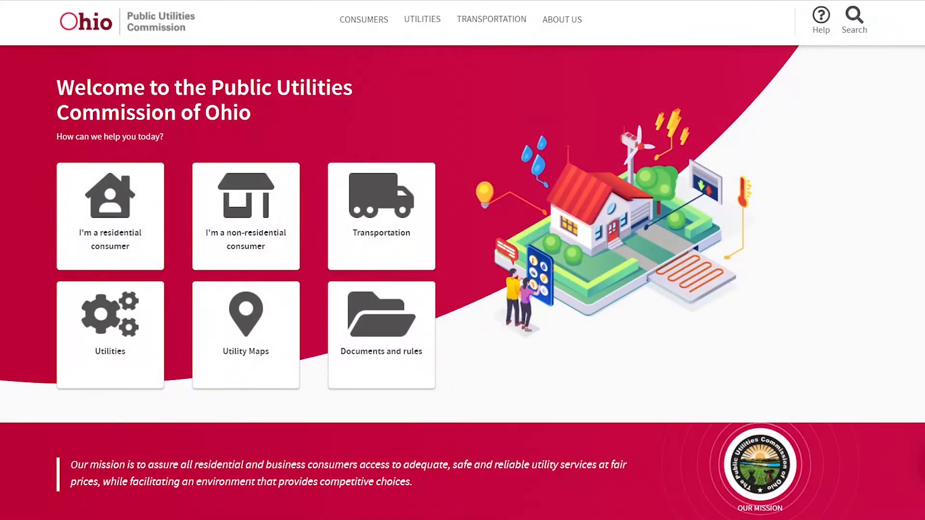
Scroll the PUCO website to reach the PUCO Community page's login options
{"action": "scroll", "scroll_direction": "down", "scroll_amount": 3}
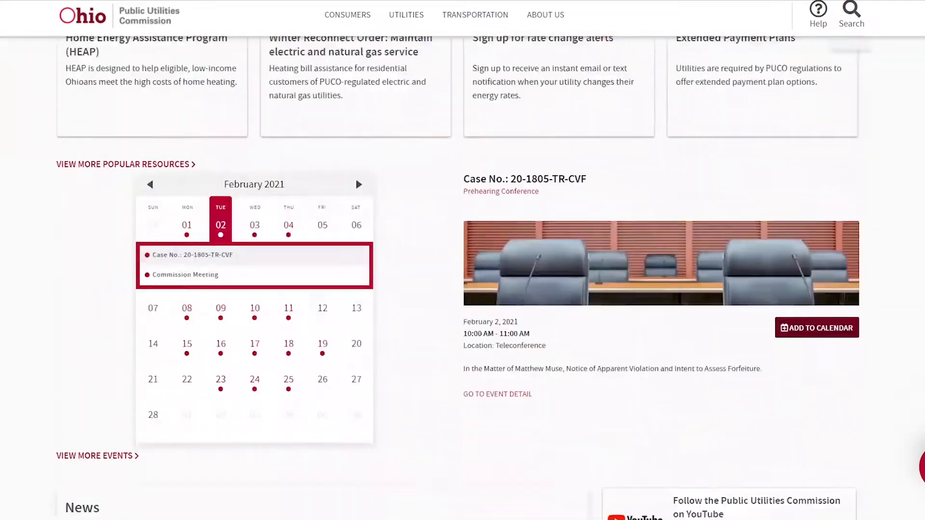
{"action": "scroll", "scroll_direction": "down", "scroll_amount": 3}
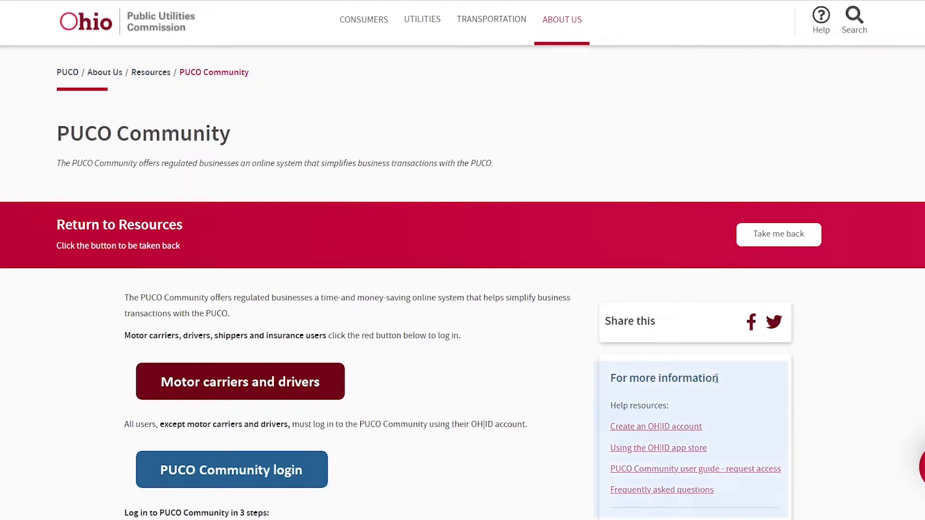
{"action": "mouse_move", "coordinate": [580, 402]}
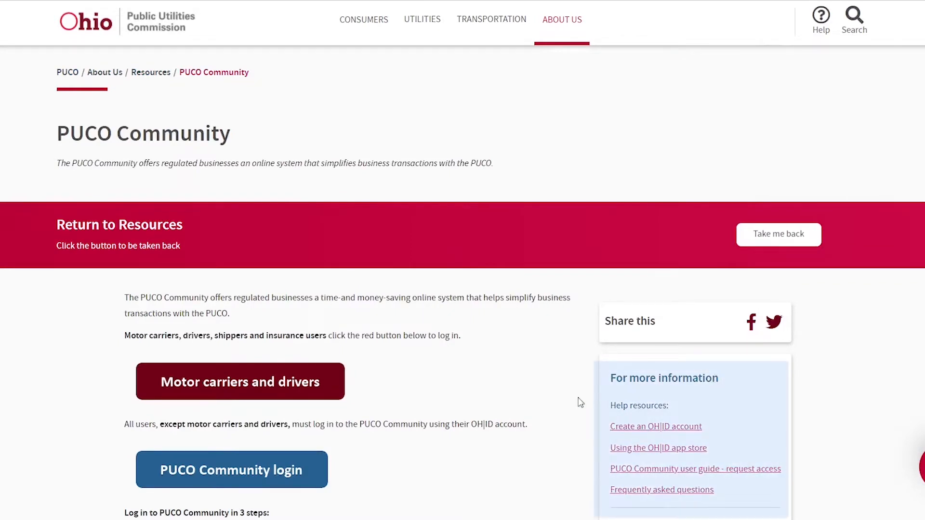
{"action": "mouse_move", "coordinate": [302, 475]}
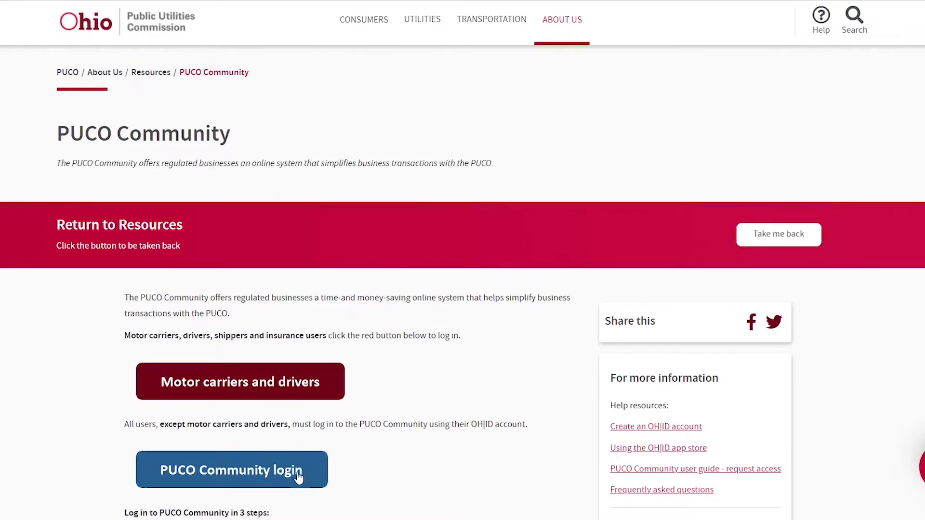
Sign in through OH|ID with the filer's User ID and password
{"action": "left_click", "coordinate": [231, 470]}
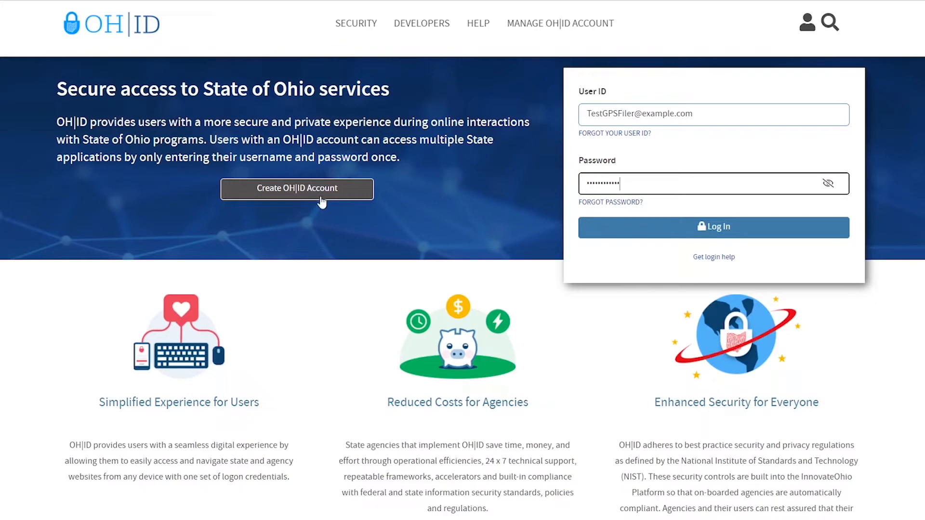
{"action": "left_click", "coordinate": [714, 227]}
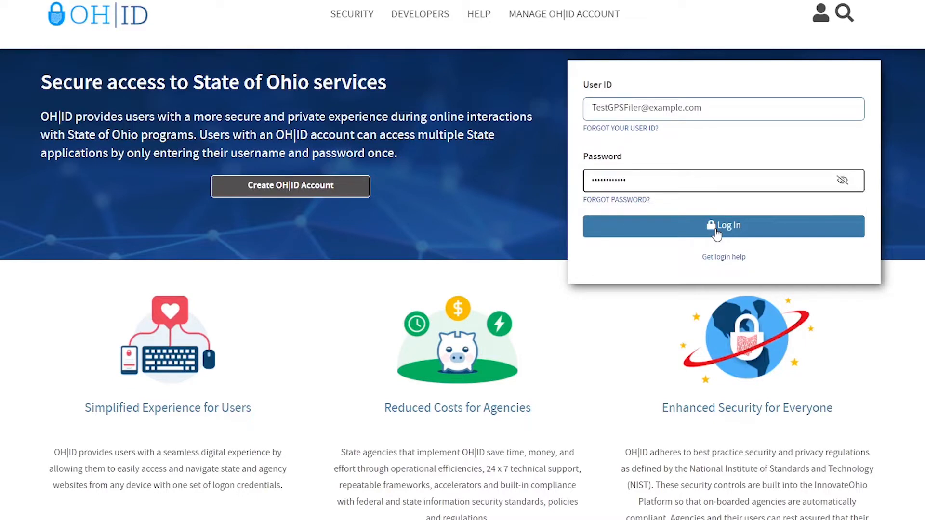
{"action": "left_click", "coordinate": [724, 226]}
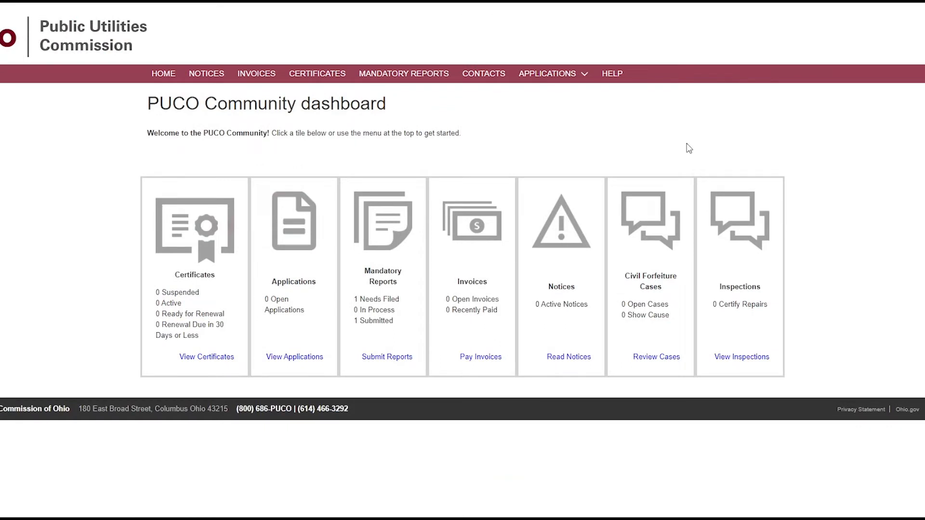
{"action": "mouse_move", "coordinate": [583, 153]}
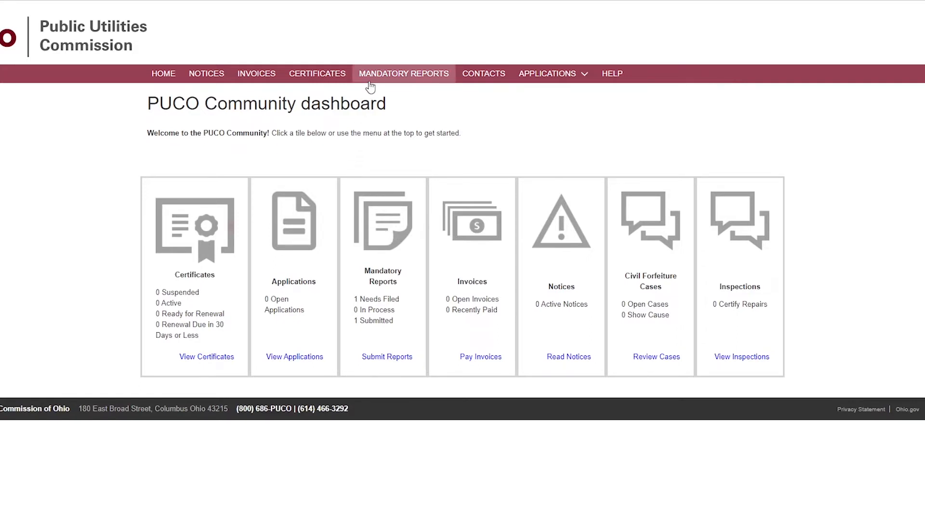
Start the not-started Gas Pipeline Safety report due 02/10/2021 from Mandatory Reports
{"action": "left_click", "coordinate": [403, 73]}
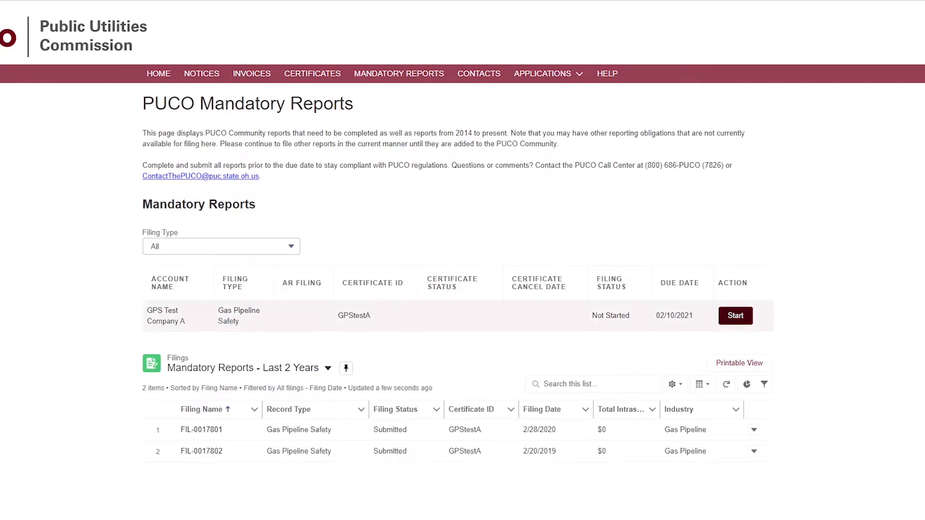
{"action": "left_click", "coordinate": [735, 316]}
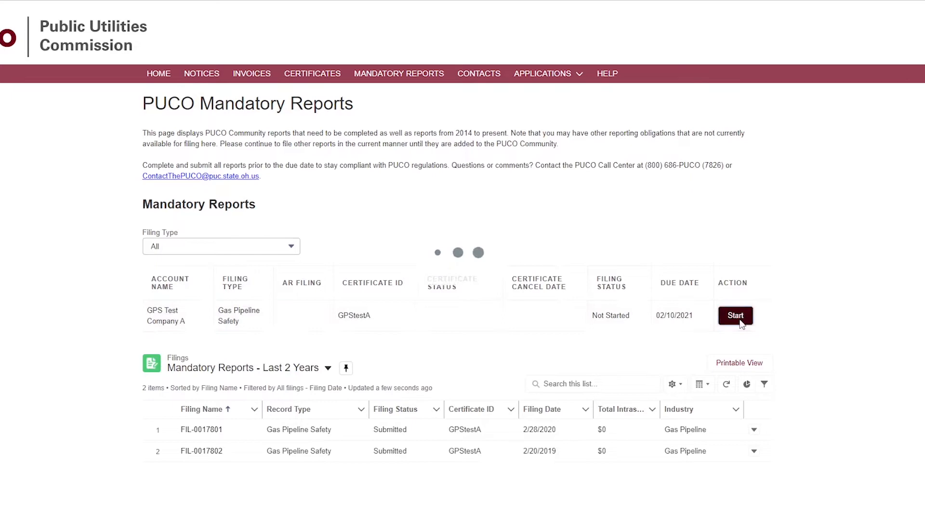
Select Test Contact A as fiscal contact and cancel the new fiscal contact form
{"action": "left_click", "coordinate": [736, 316]}
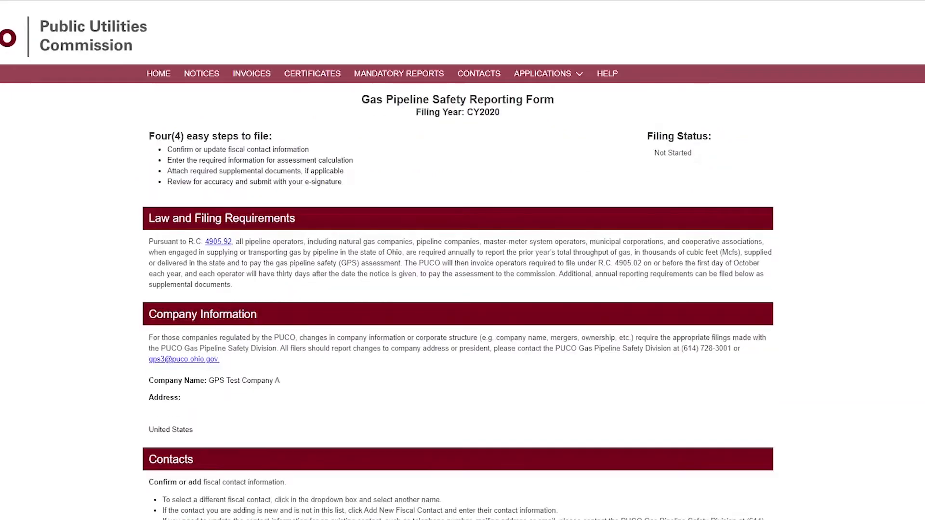
{"action": "scroll", "scroll_direction": "down", "scroll_amount": 3}
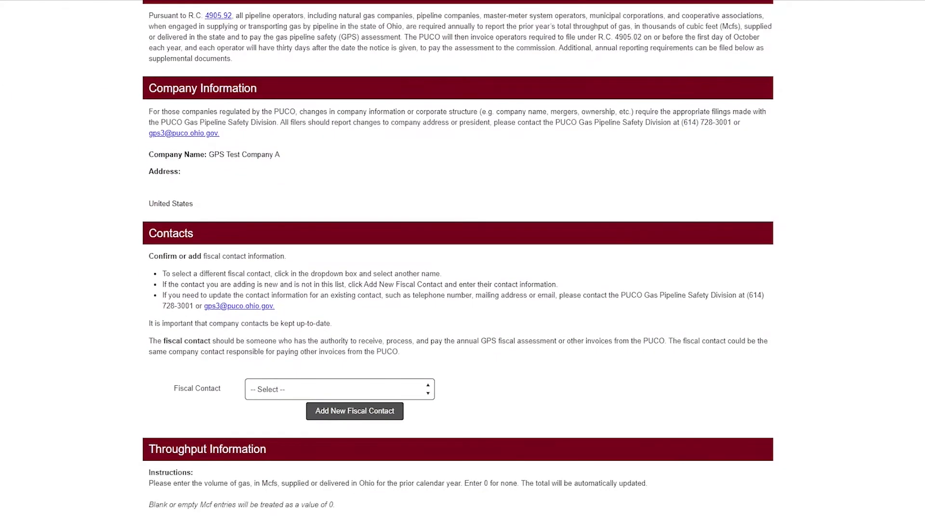
{"action": "left_click", "coordinate": [340, 389]}
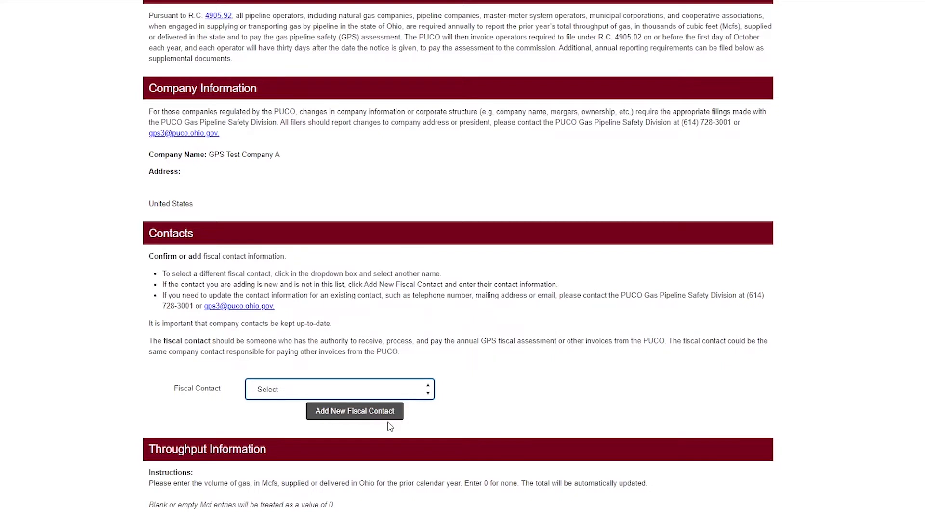
{"action": "mouse_move", "coordinate": [386, 448]}
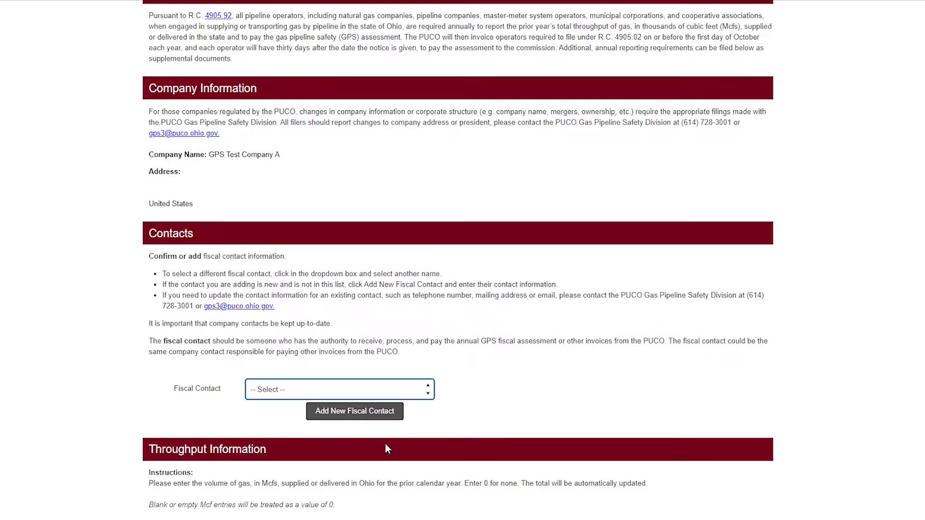
{"action": "left_click", "coordinate": [339, 389]}
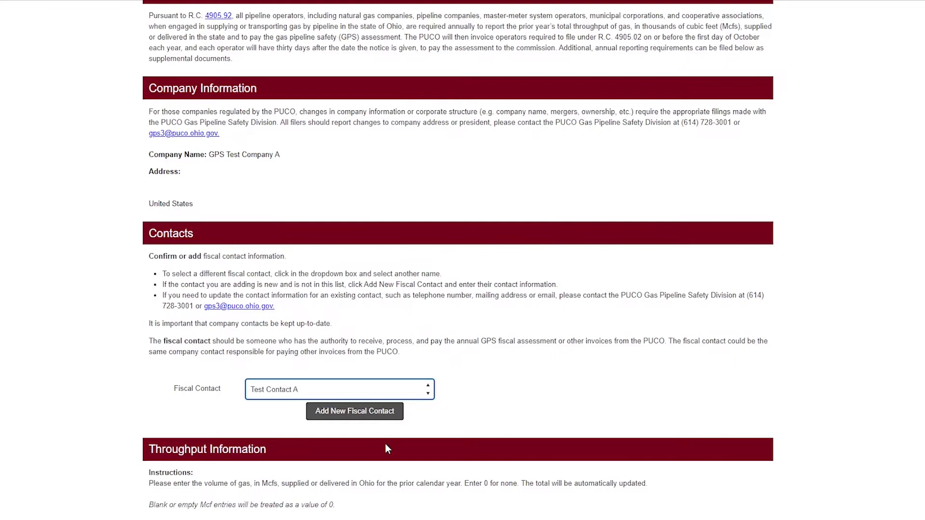
{"action": "mouse_move", "coordinate": [461, 423]}
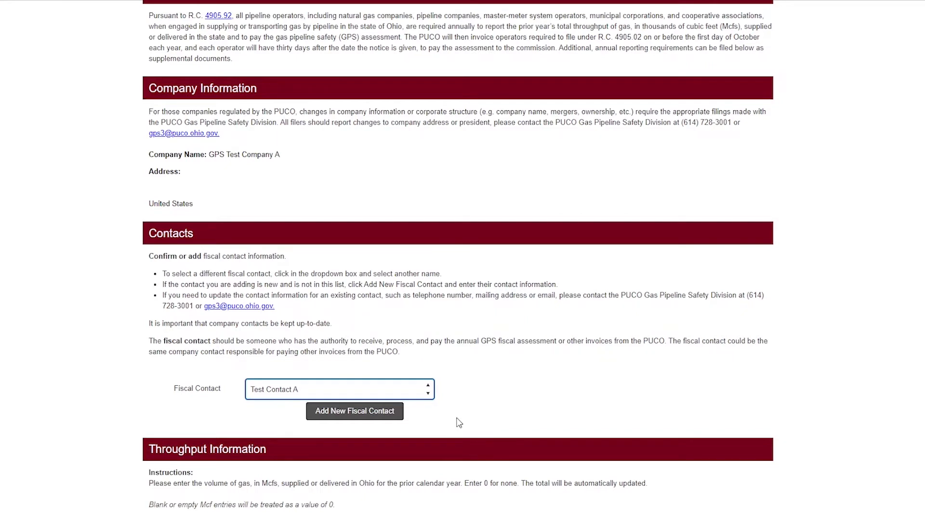
{"action": "mouse_move", "coordinate": [376, 414]}
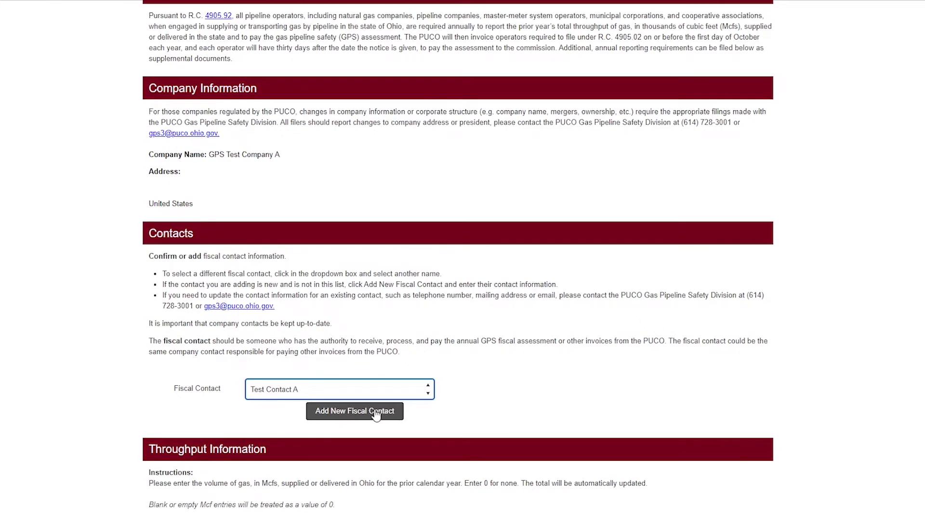
{"action": "left_click", "coordinate": [355, 412]}
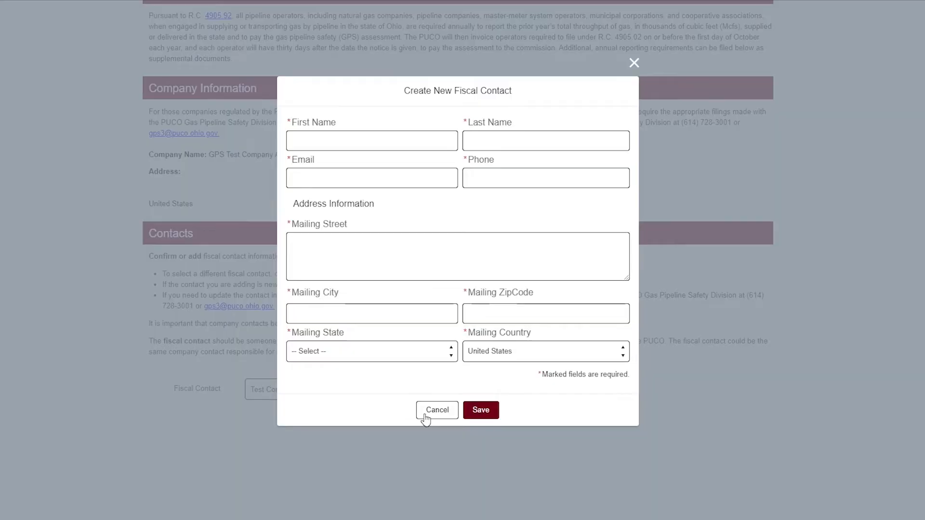
{"action": "left_click", "coordinate": [437, 410]}
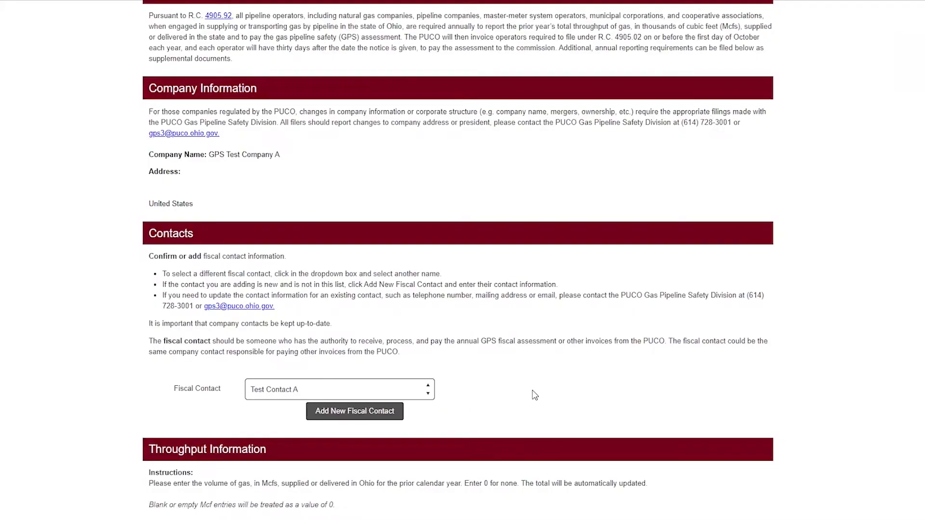
Enter 12000 Mcf residential and 25000 Mcf industrial sales under Throughput Information
{"action": "scroll", "scroll_direction": "down", "scroll_amount": 3}
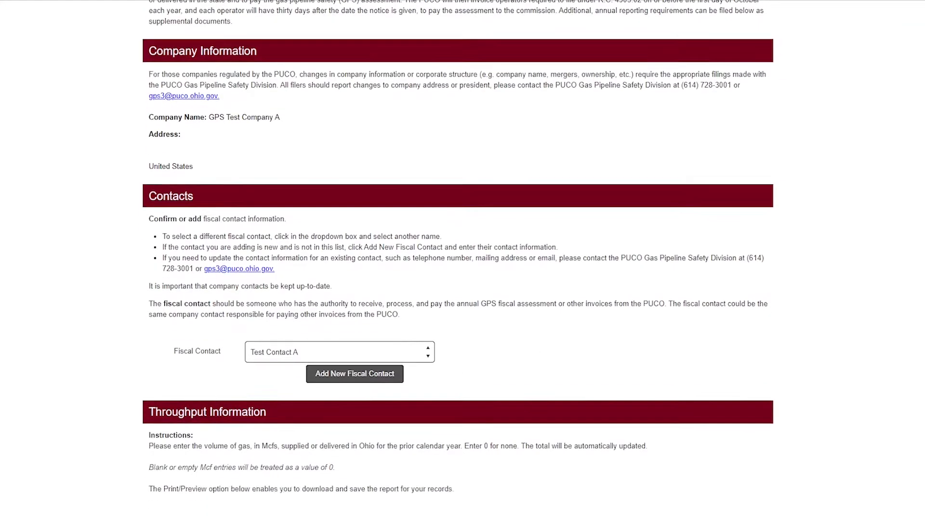
{"action": "scroll", "scroll_direction": "down", "scroll_amount": 3}
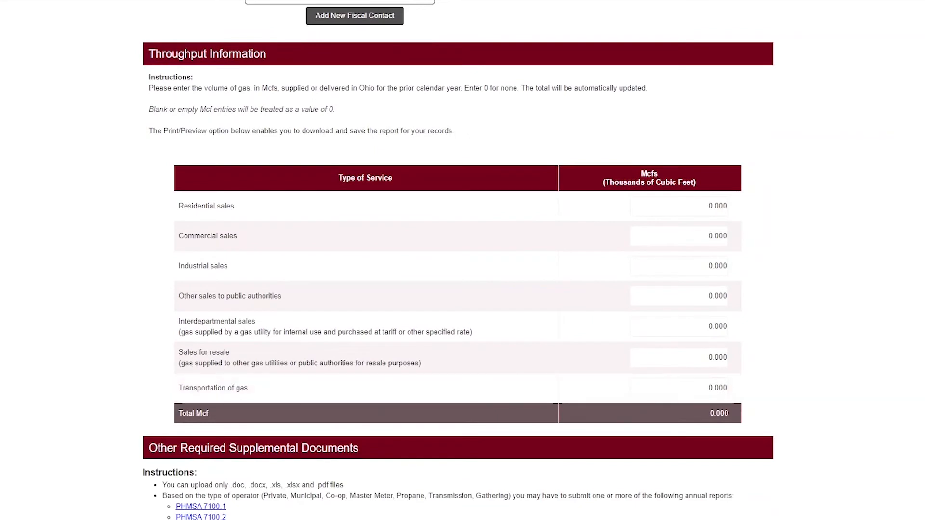
{"action": "left_click", "coordinate": [679, 206]}
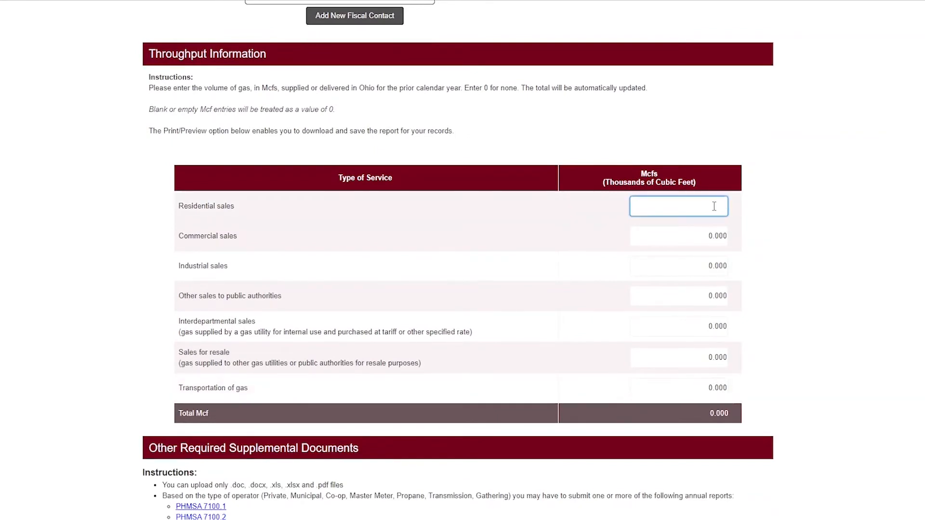
{"action": "type", "text": "12.000.000"}
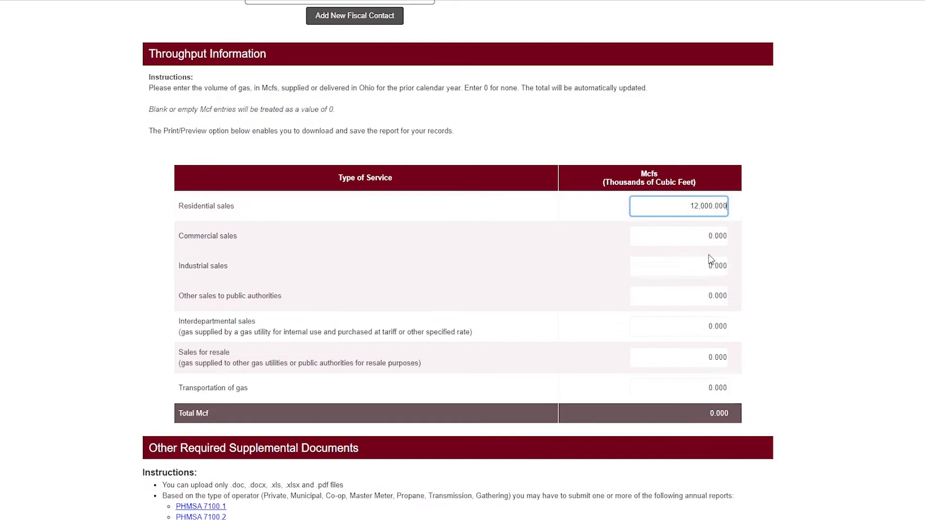
{"action": "left_click", "coordinate": [678, 266]}
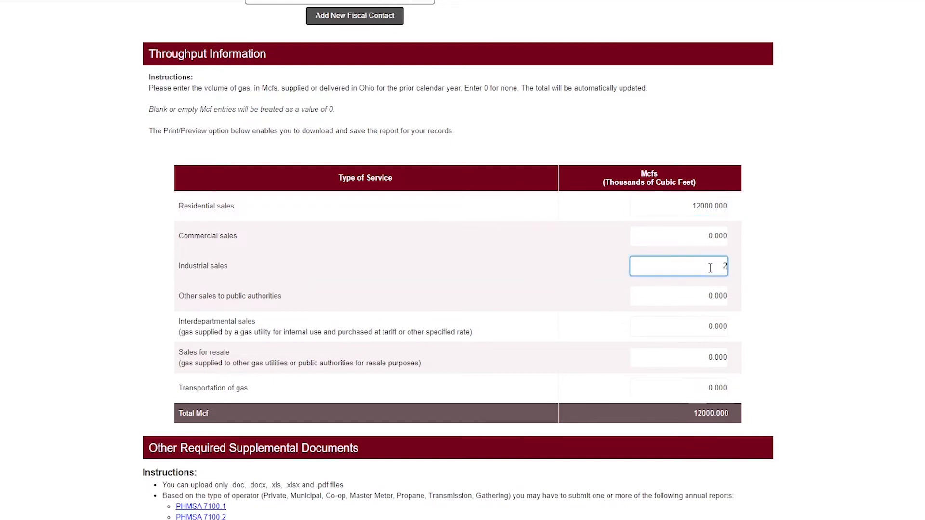
{"action": "type", "text": "5000.000"}
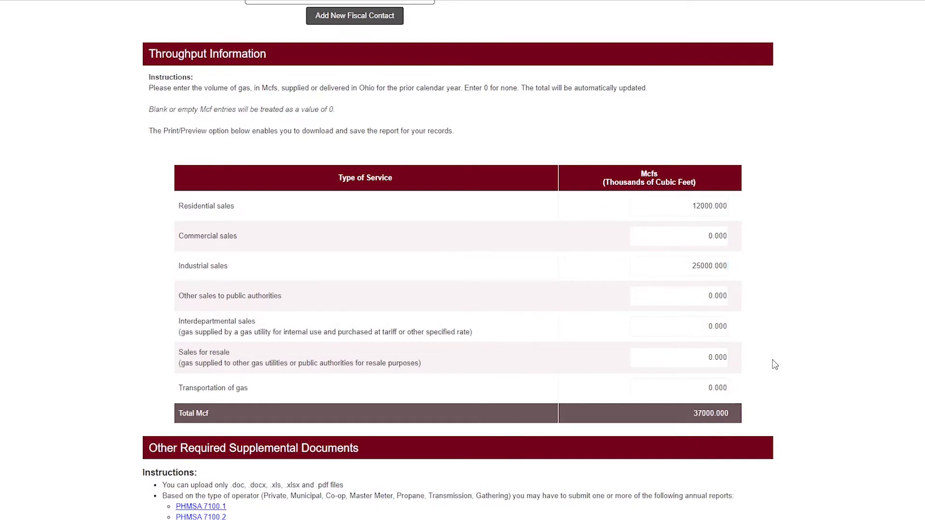
{"action": "mouse_move", "coordinate": [738, 427]}
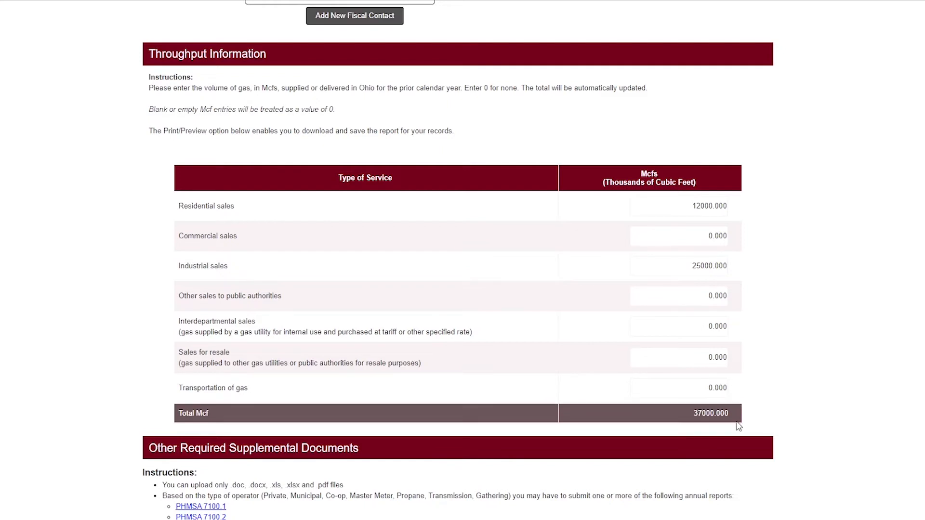
Upload the Supplemental document file to the report's supplemental documents
{"action": "scroll", "scroll_direction": "down", "scroll_amount": 3}
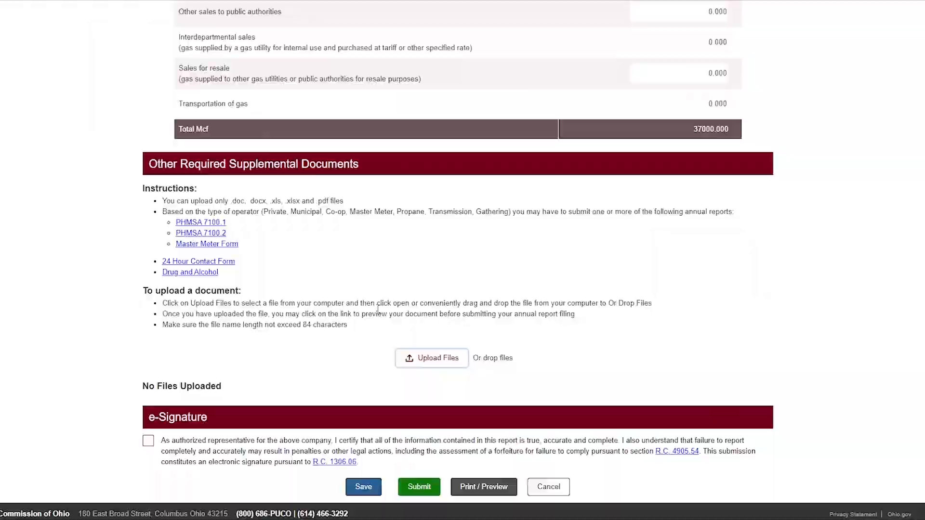
{"action": "left_click", "coordinate": [432, 358]}
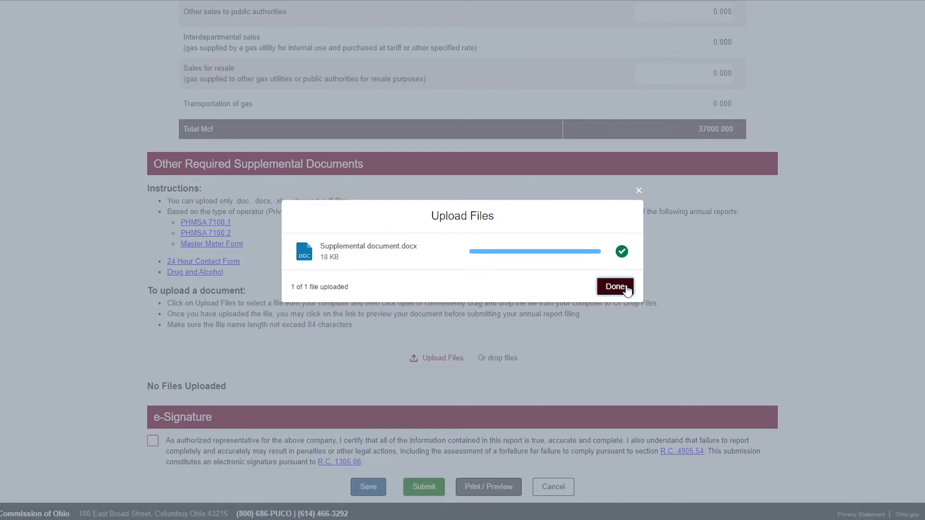
{"action": "left_click", "coordinate": [615, 286]}
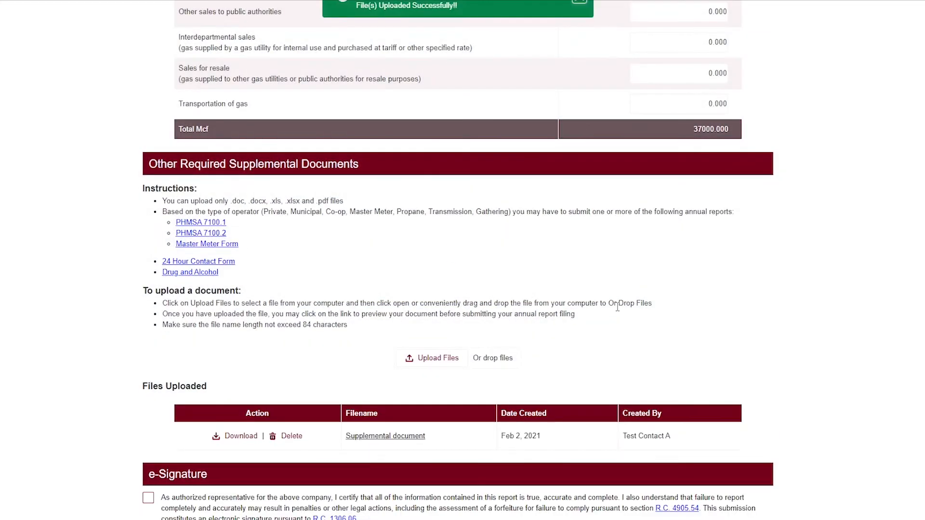
{"action": "scroll", "scroll_direction": "down", "scroll_amount": 3}
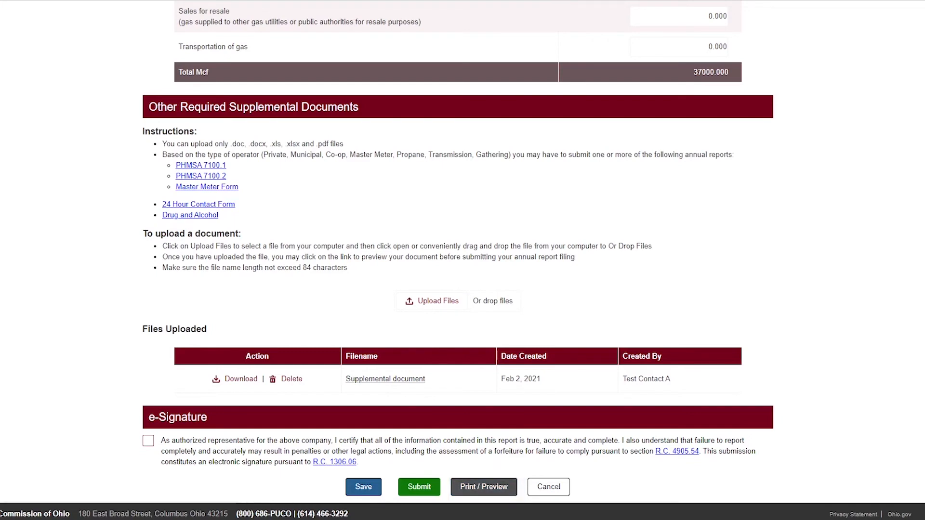
E-sign the Gas Pipeline Safety report as authorized representative and confirm its submission
{"action": "left_click", "coordinate": [418, 488]}
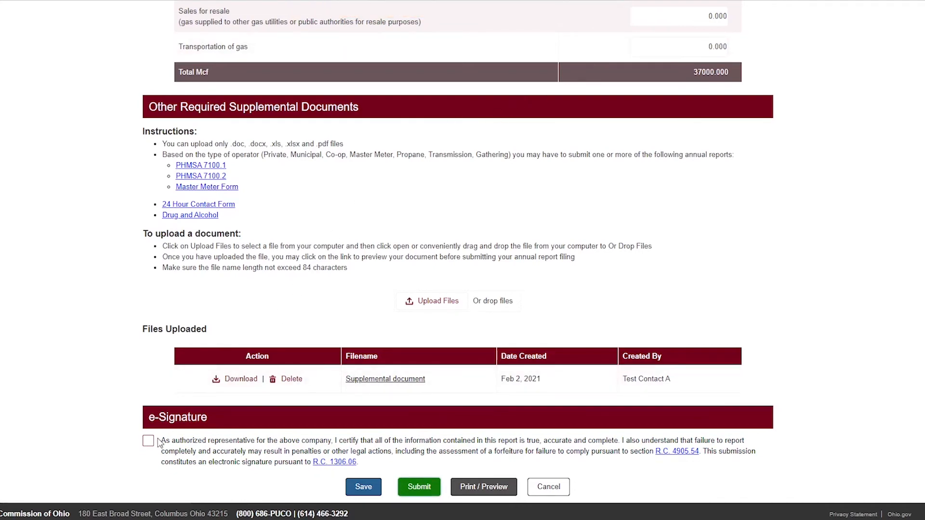
{"action": "left_click", "coordinate": [149, 441]}
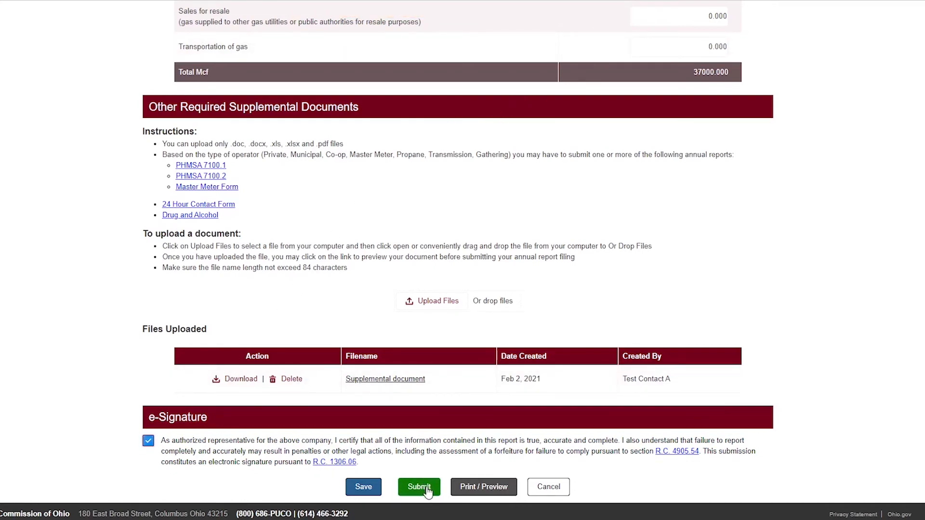
{"action": "left_click", "coordinate": [419, 487]}
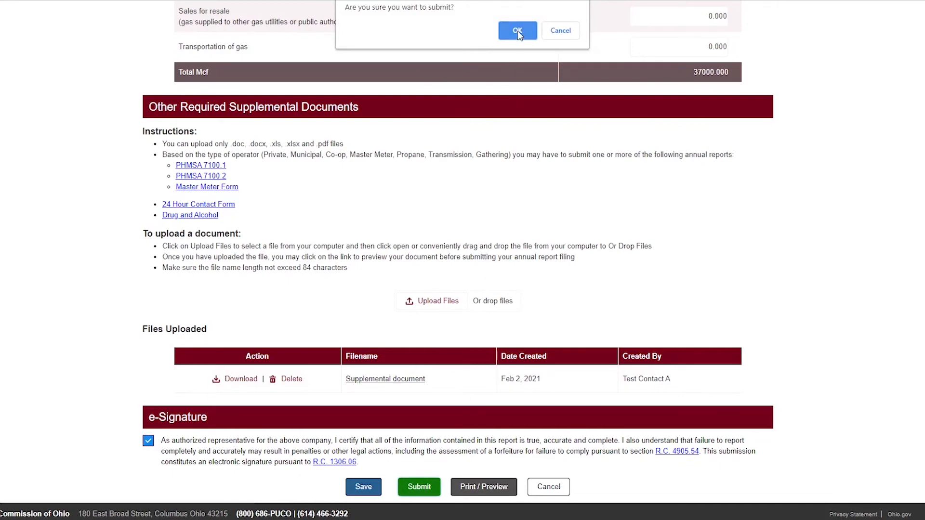
{"action": "left_click", "coordinate": [518, 30]}
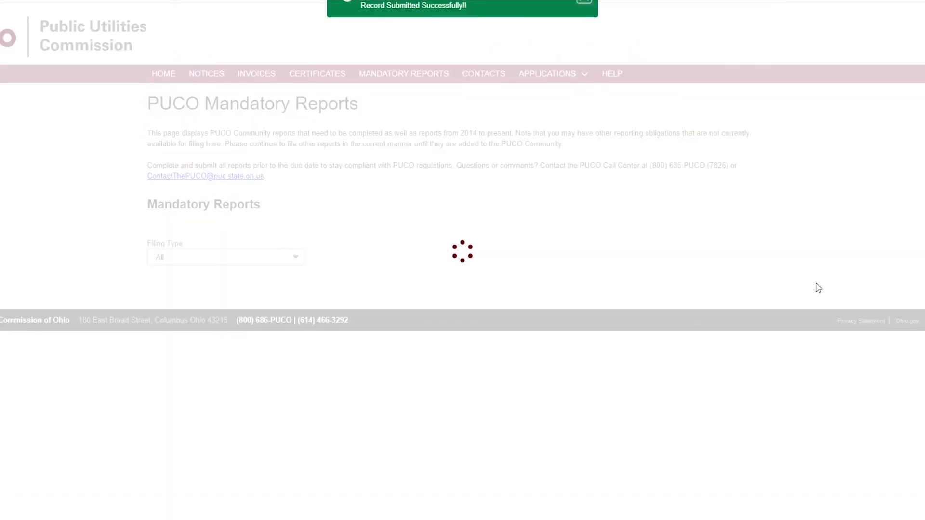